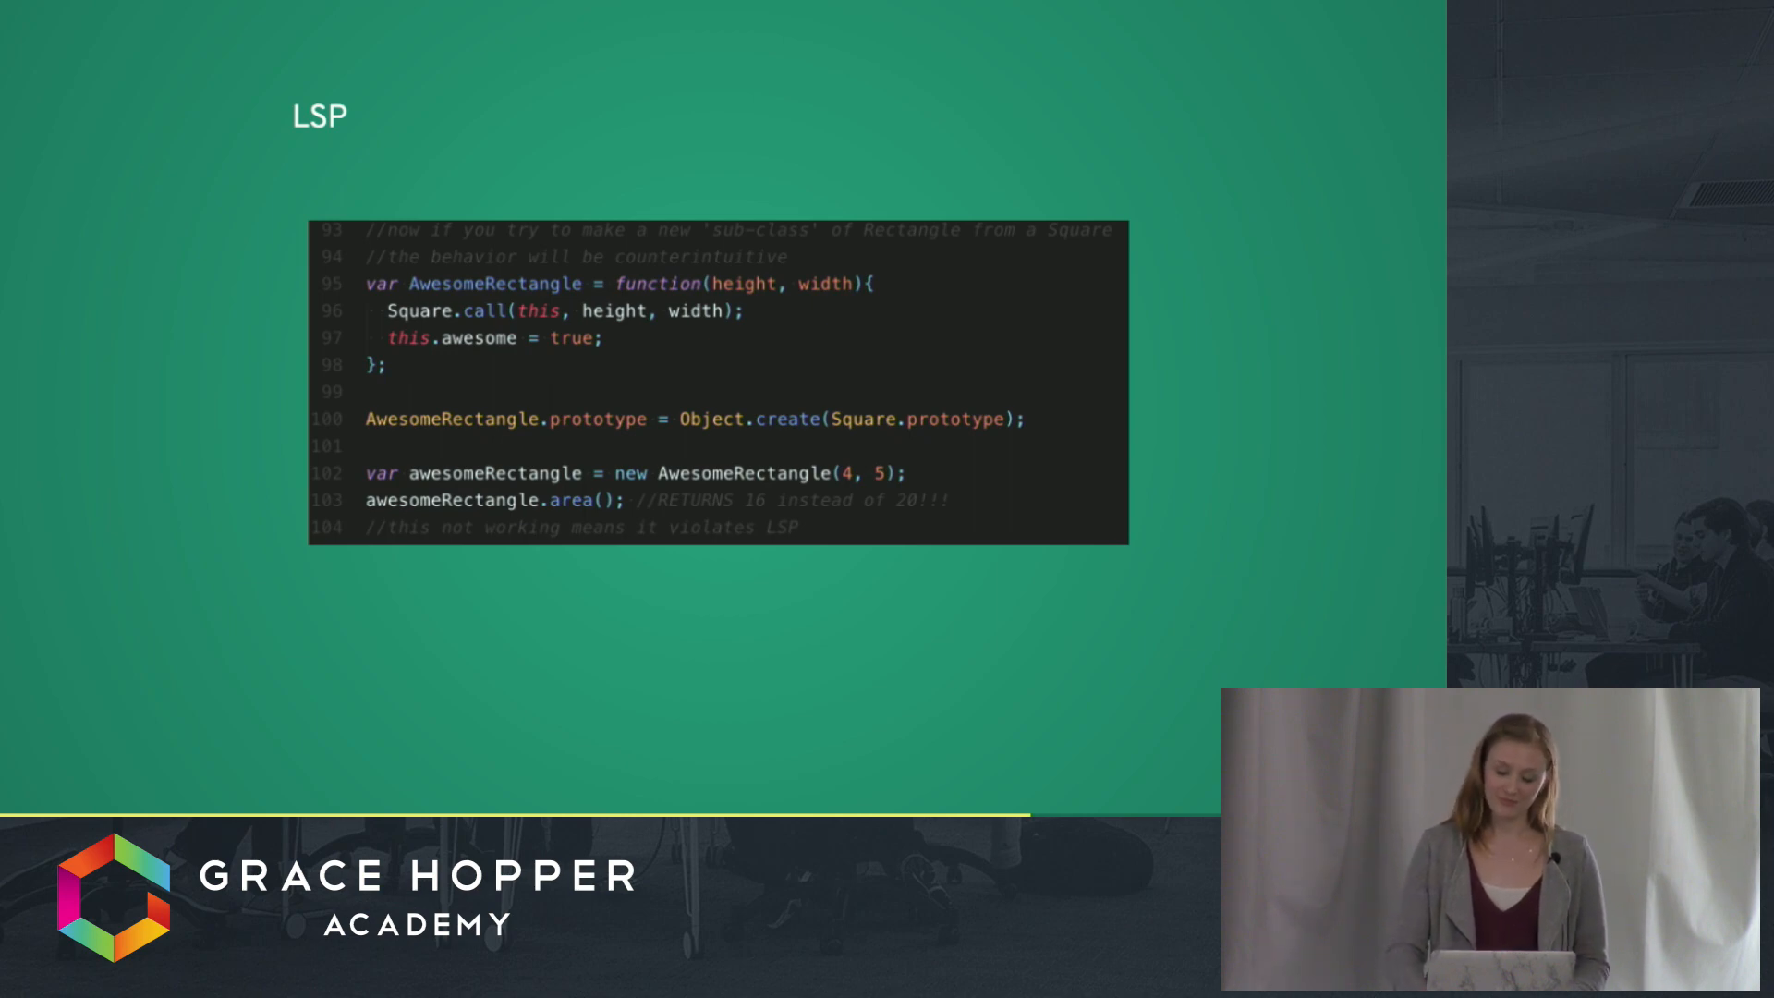
key("Right")
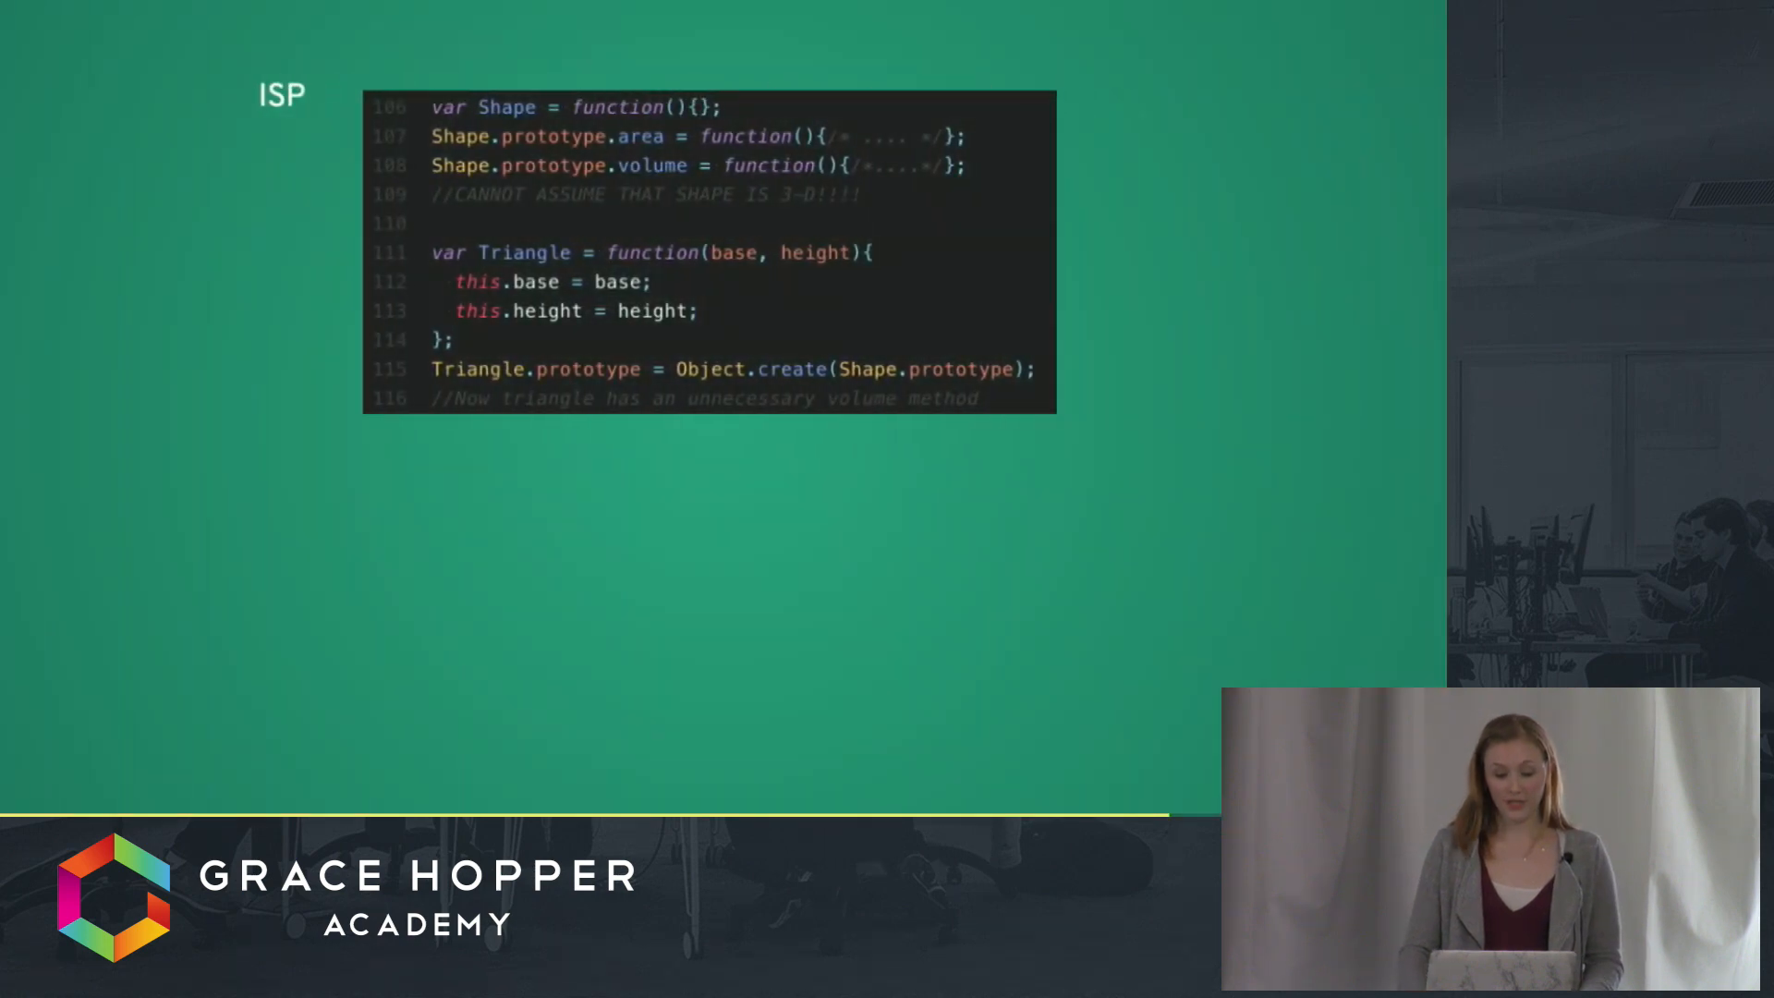